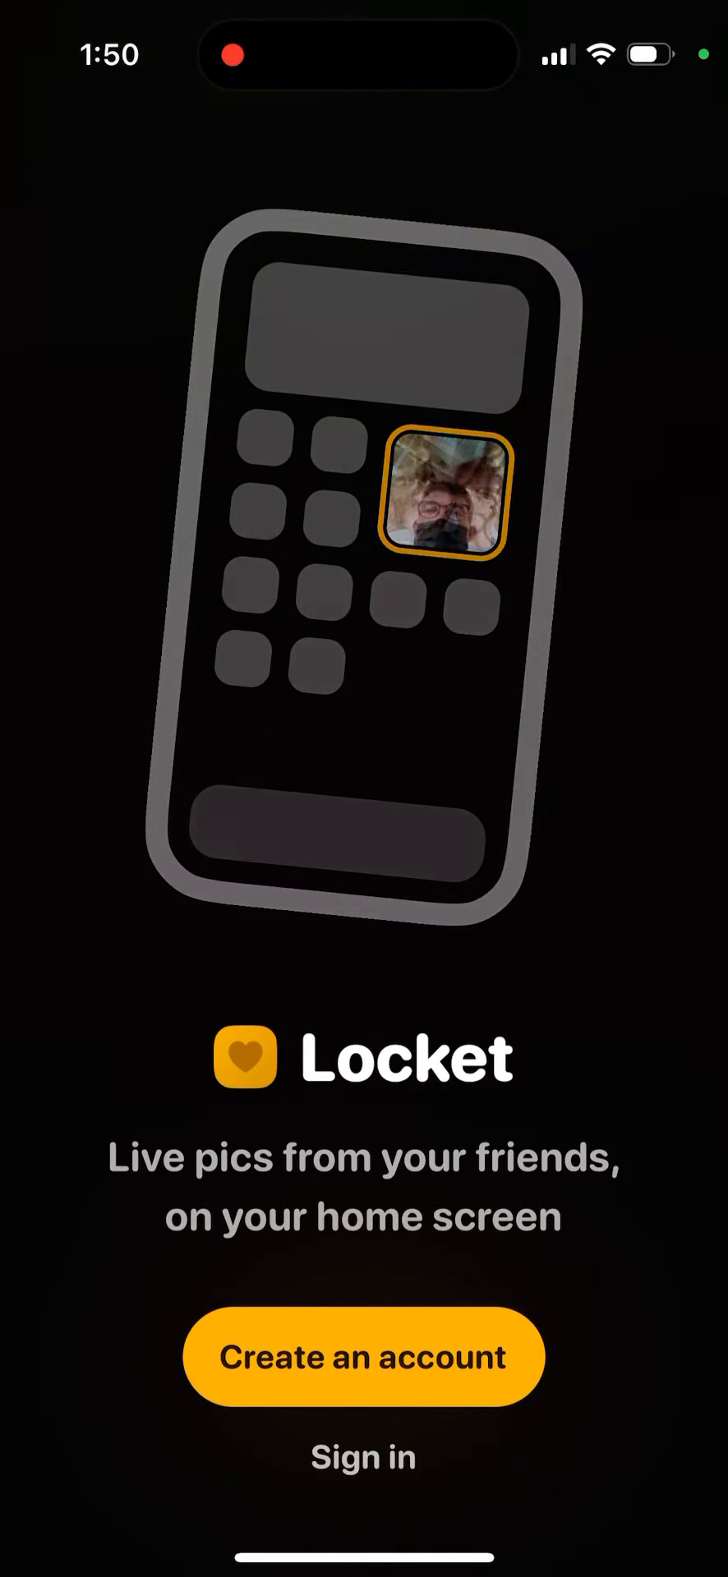
# - Choose 'Create an account' on the Locket welcome screen to reach the empty email entry page
pyautogui.click(363, 1356)
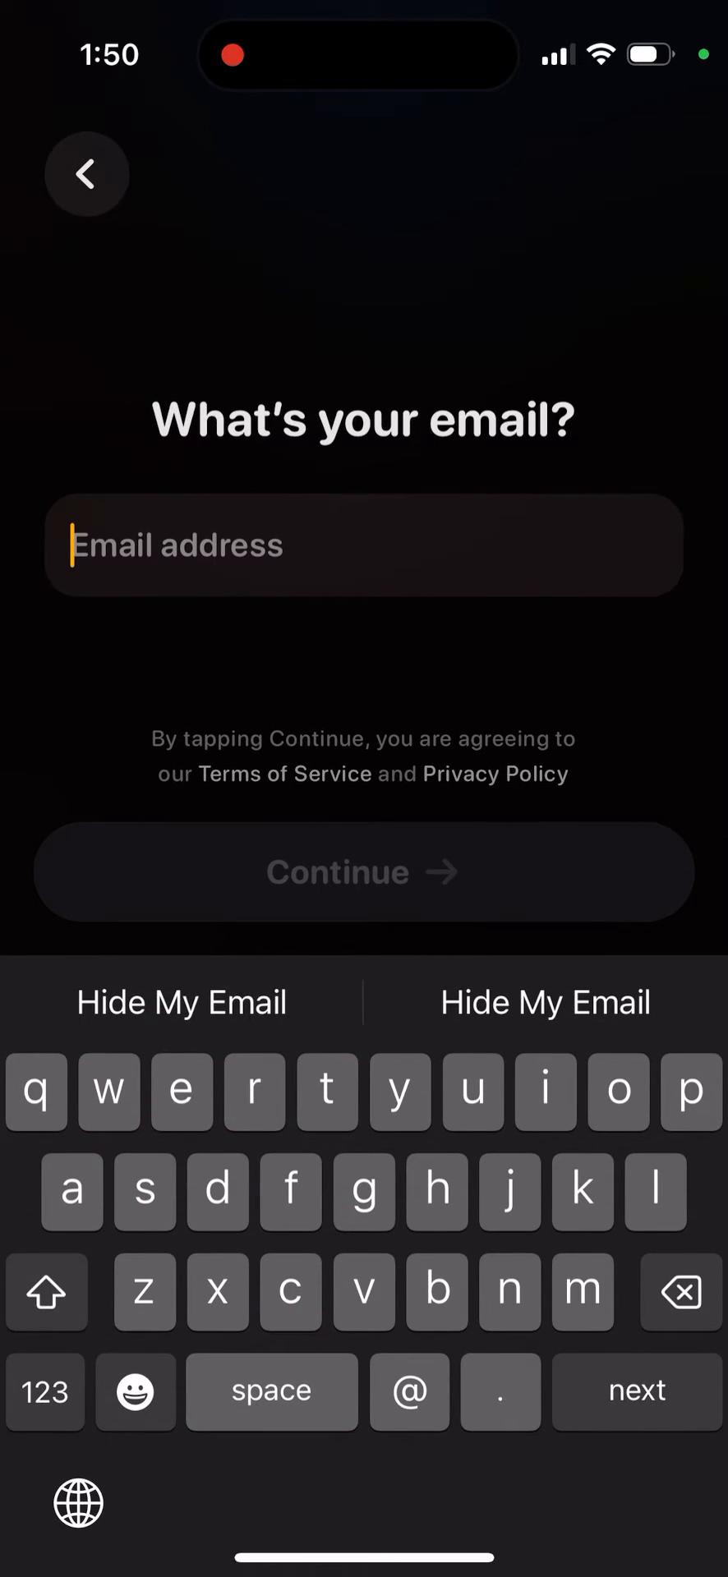